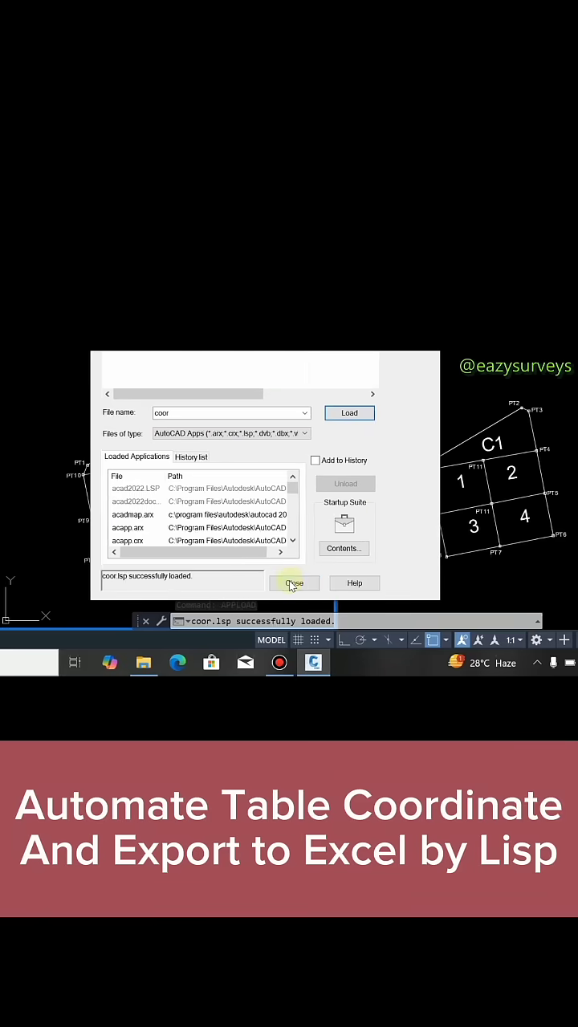
# Close the Load/Unload Applications dialog with coor.lsp loaded, returning to the parcel drawing.
pyautogui.click(293, 583)
pyautogui.write('q')
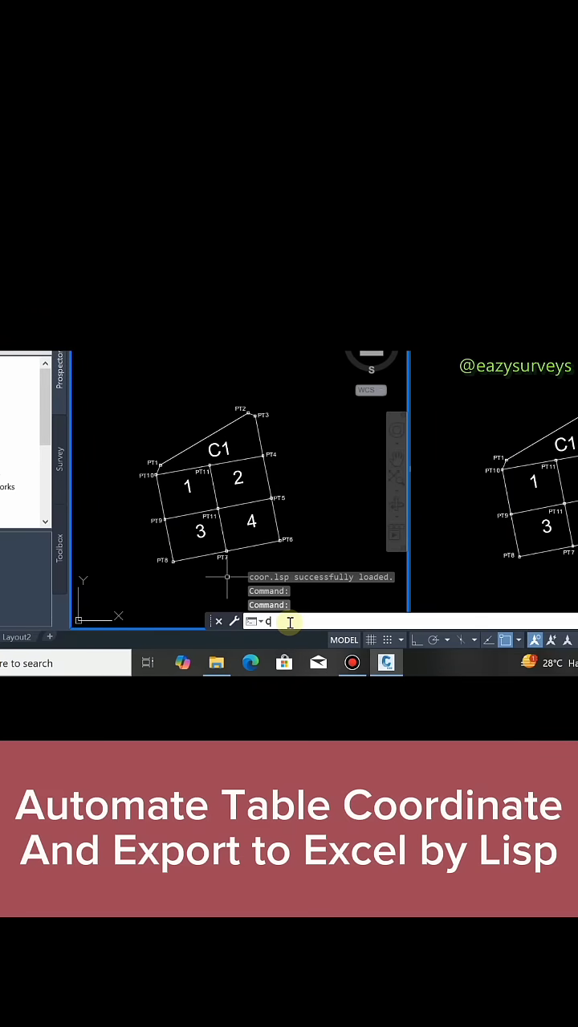
# Run COOR to build a table of pillar point numbers with easting and northing values.
pyautogui.write('COOR')
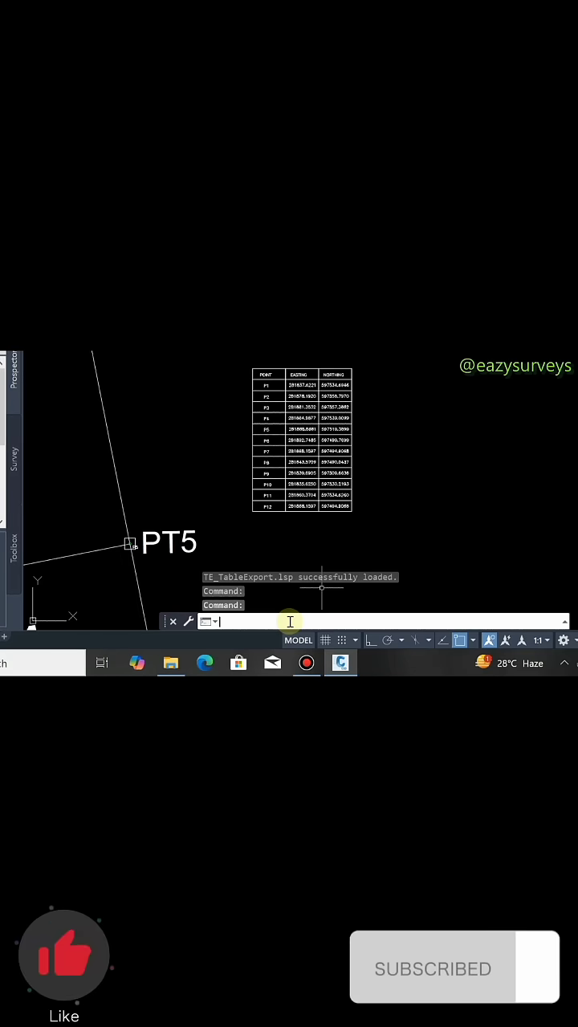
# Start the TE table-export command from the loaded TE_TableExport routine.
pyautogui.write('TE')
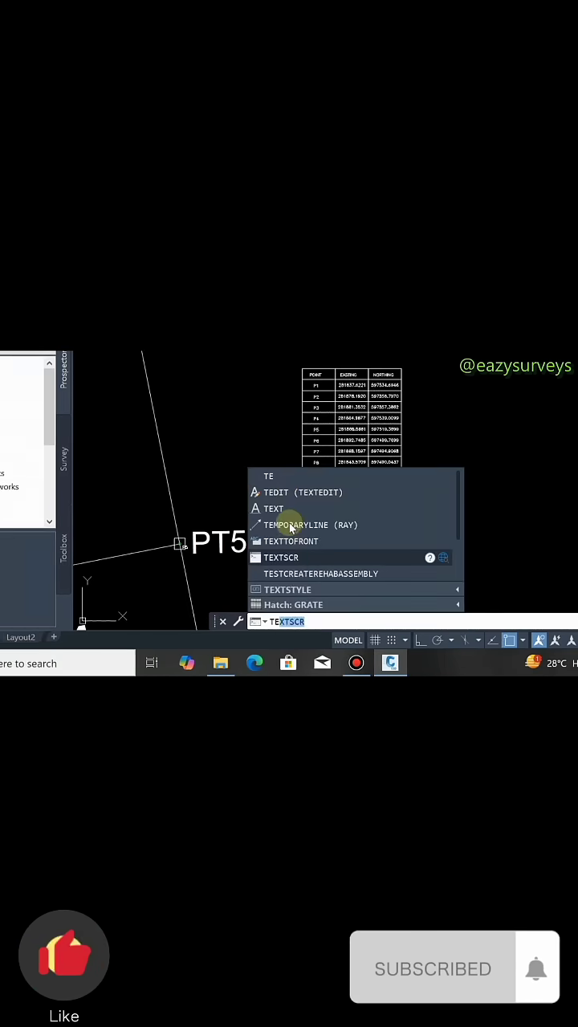